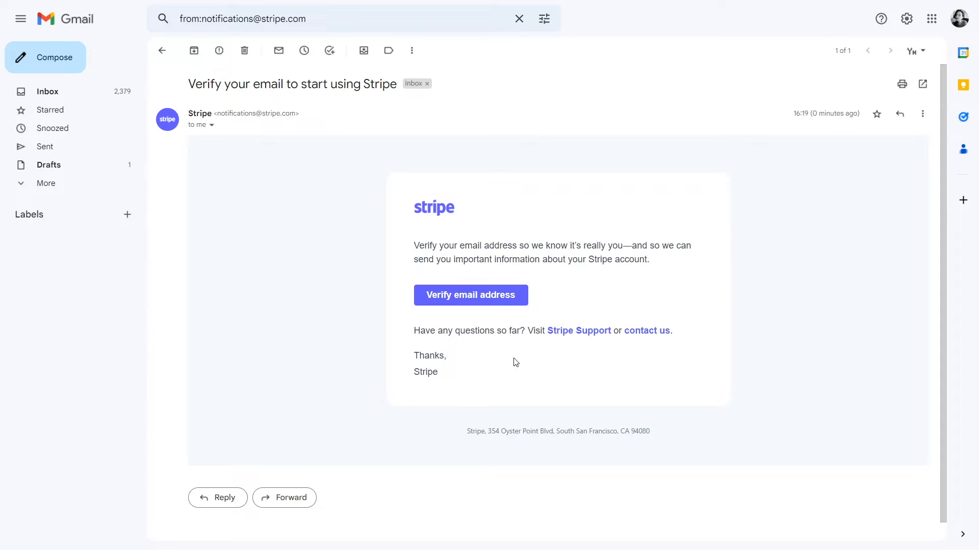
pyautogui.moveTo(471, 305)
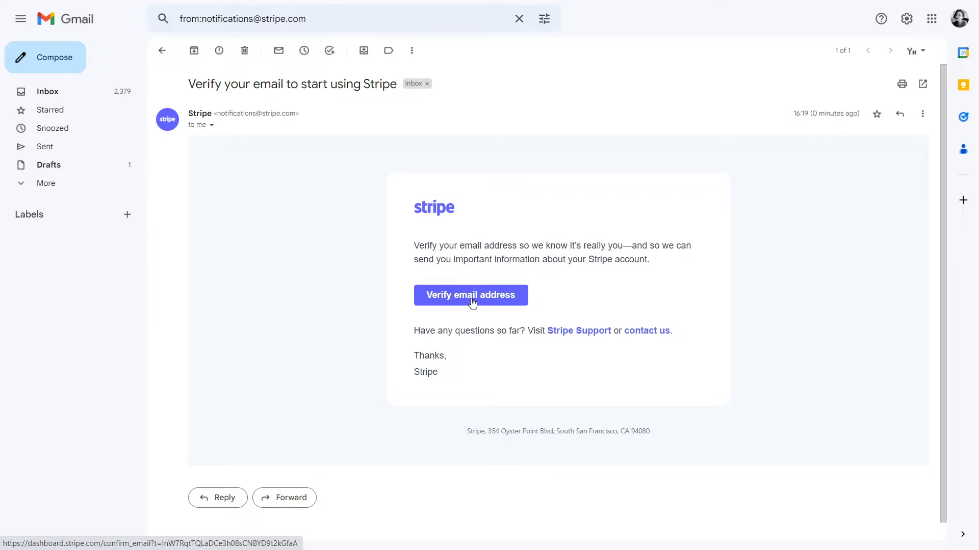
# Verify the Stripe account email address from the confirmation email
pyautogui.click(471, 295)
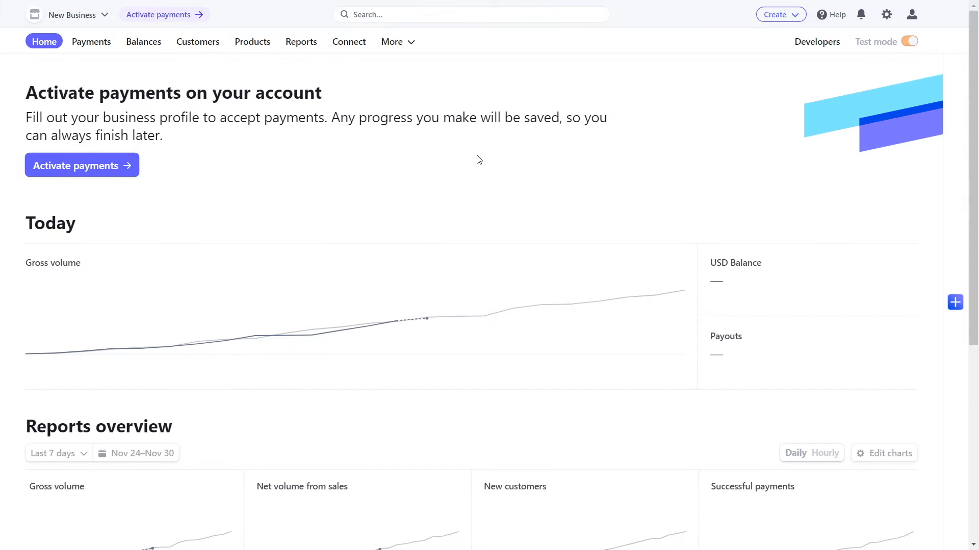
pyautogui.moveTo(903, 42)
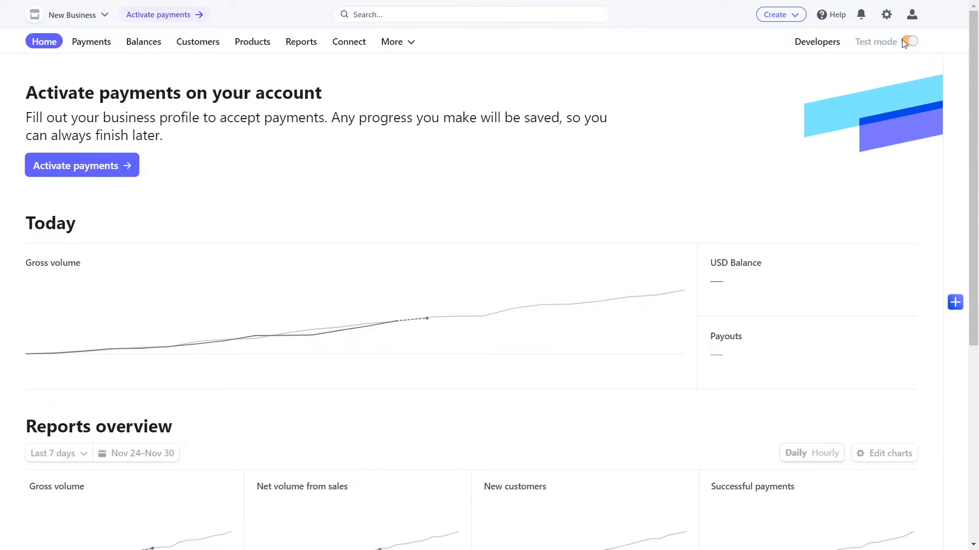
pyautogui.moveTo(909, 42)
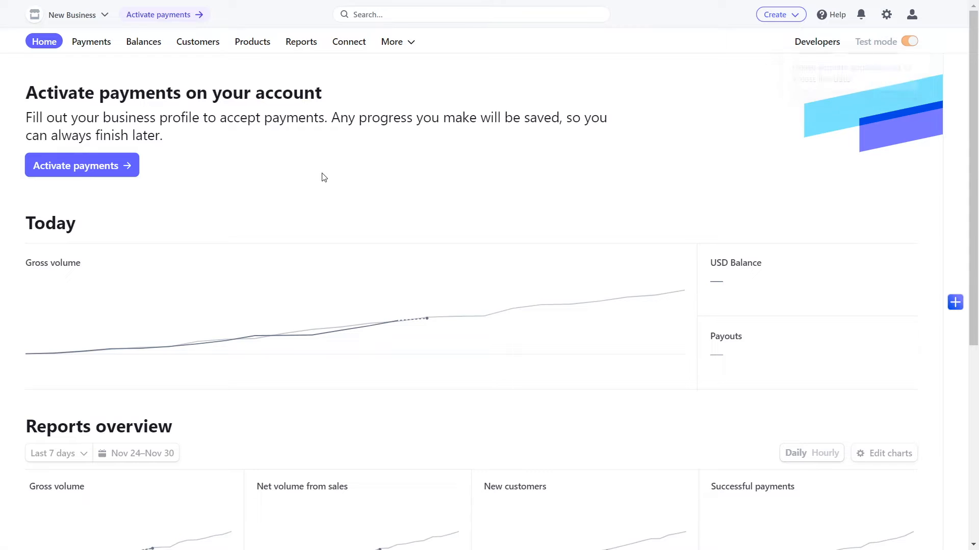
pyautogui.moveTo(118, 175)
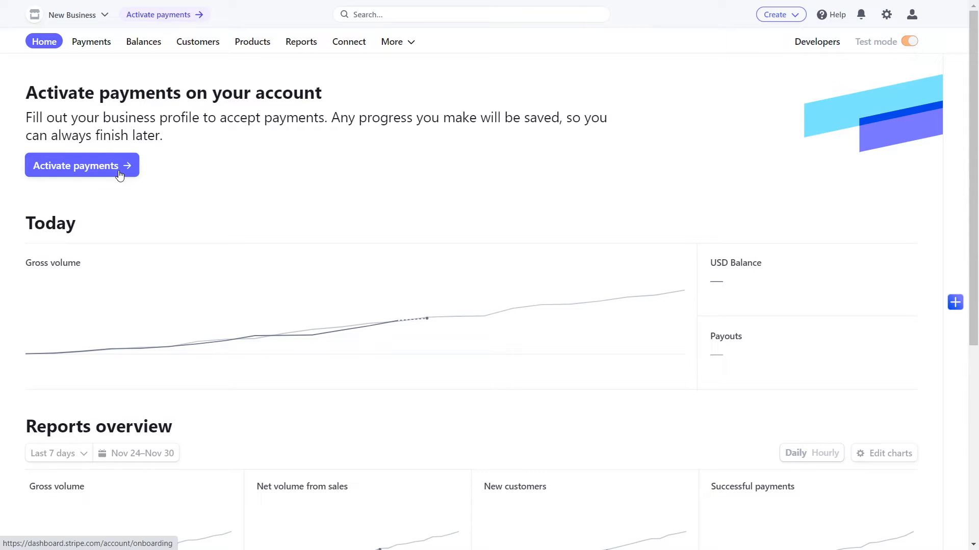
# Start payment activation and browse the Business location country list
pyautogui.click(76, 165)
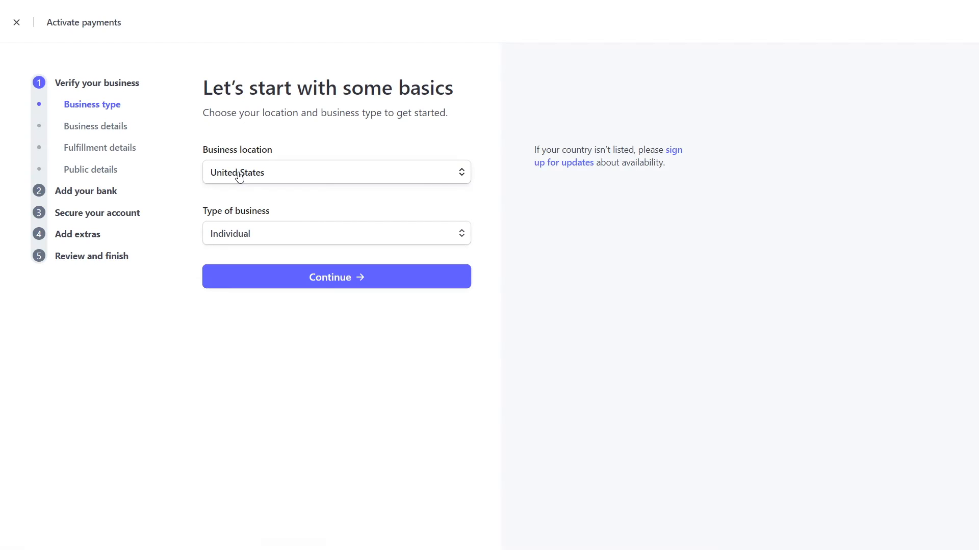
pyautogui.moveTo(273, 192)
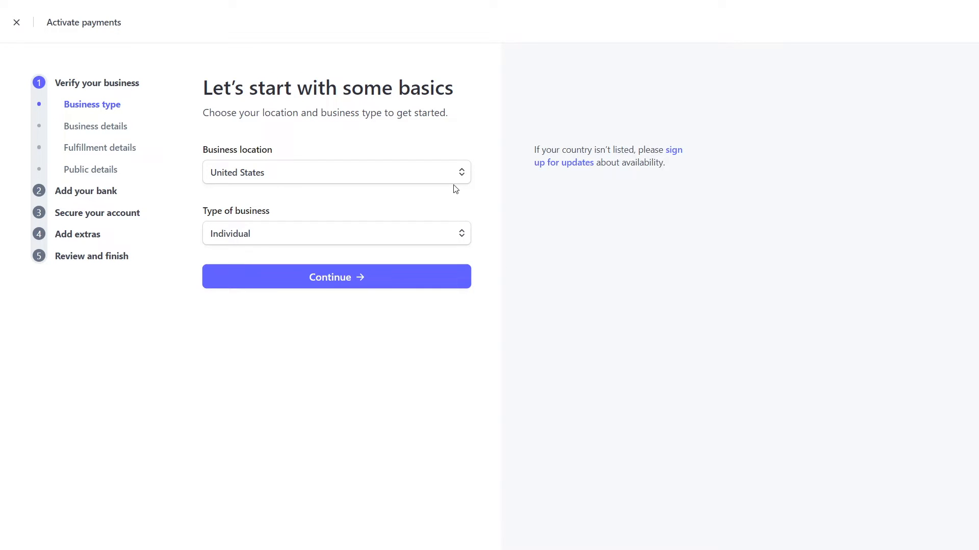
pyautogui.click(336, 172)
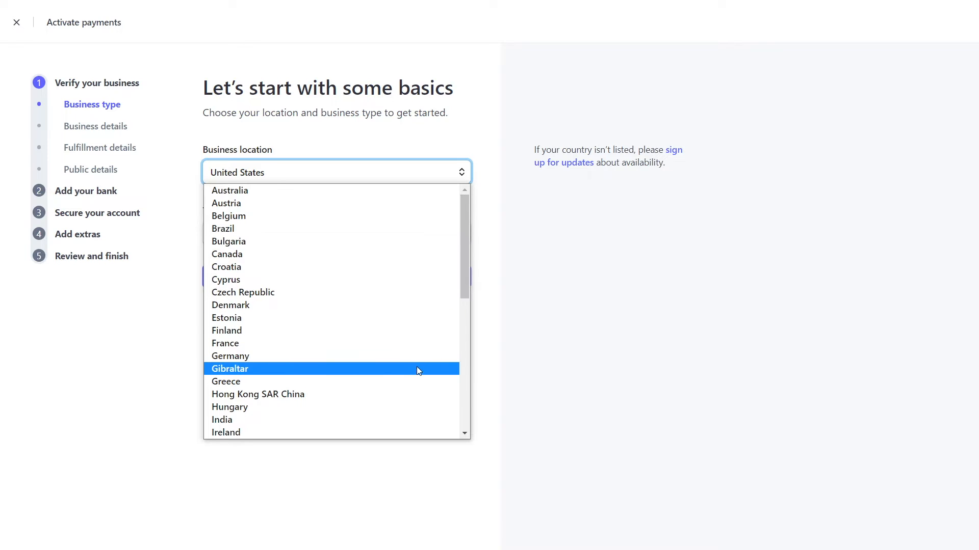
pyautogui.scroll(-3)
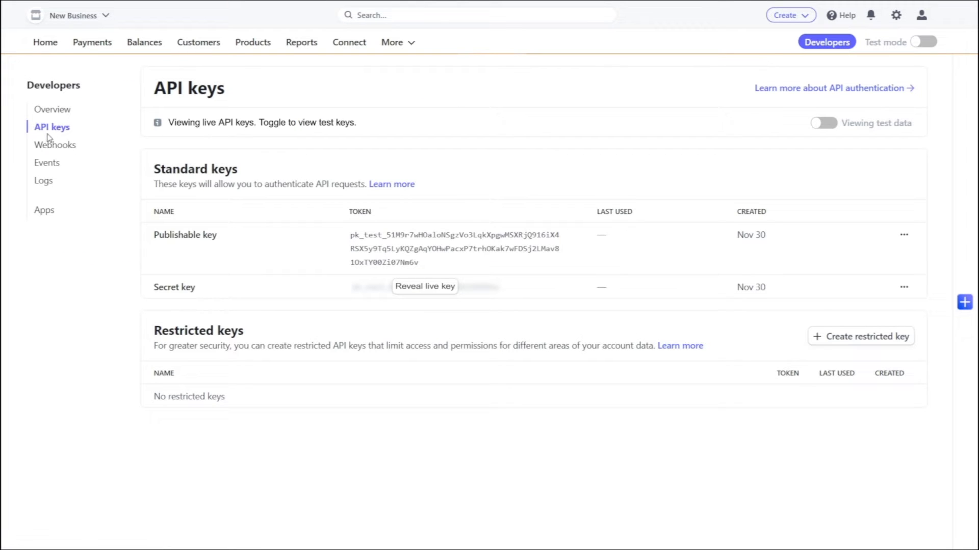
pyautogui.moveTo(163, 300)
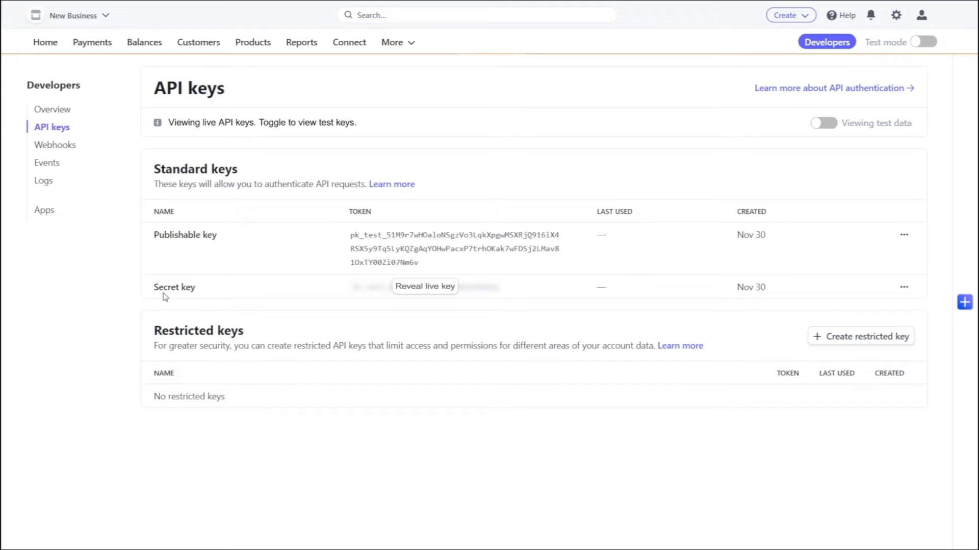
pyautogui.moveTo(423, 296)
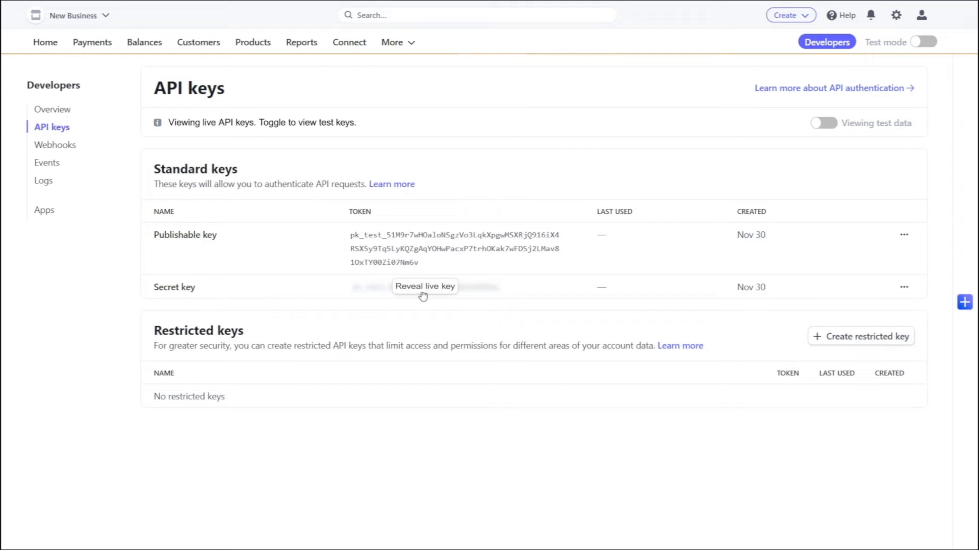
# Reveal the live secret key on the Stripe API keys page
pyautogui.click(425, 286)
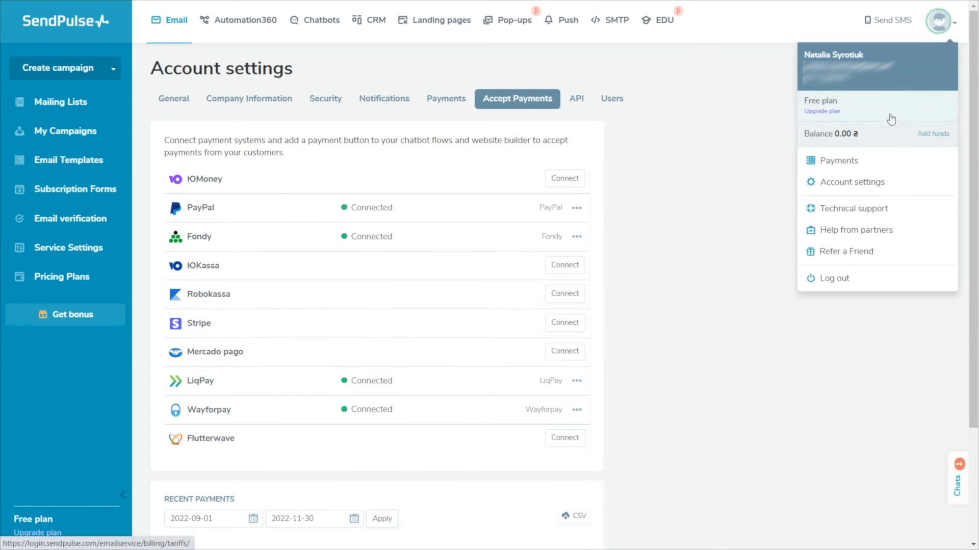
# Close the account menu over SendPulse's Accept Payments settings
pyautogui.click(616, 139)
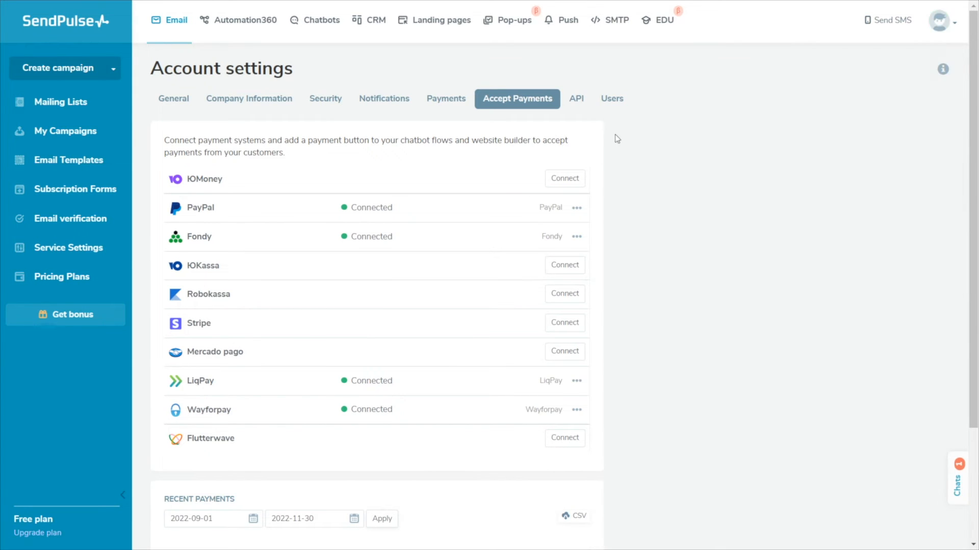
pyautogui.moveTo(563, 332)
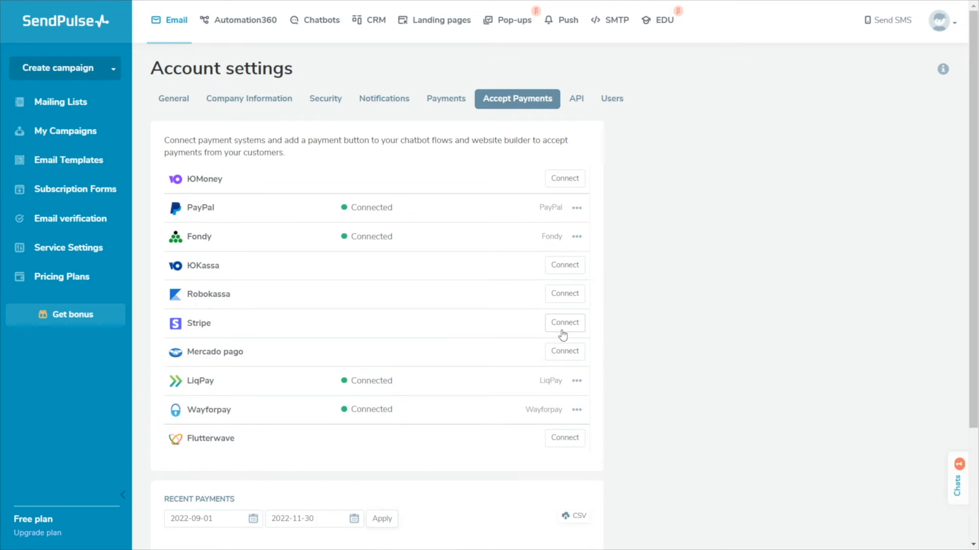
# Connect Stripe with the secret key and USD currency, and save
pyautogui.click(564, 323)
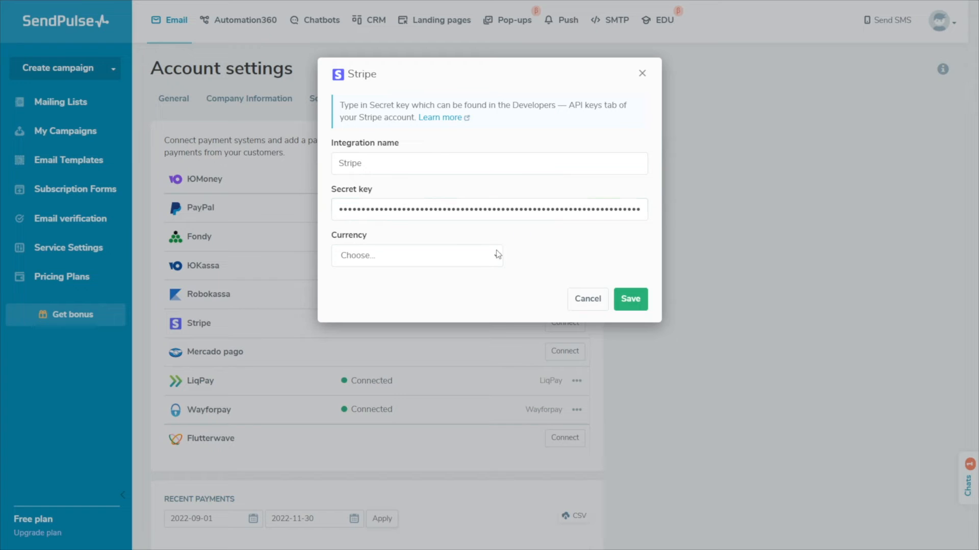
pyautogui.click(417, 256)
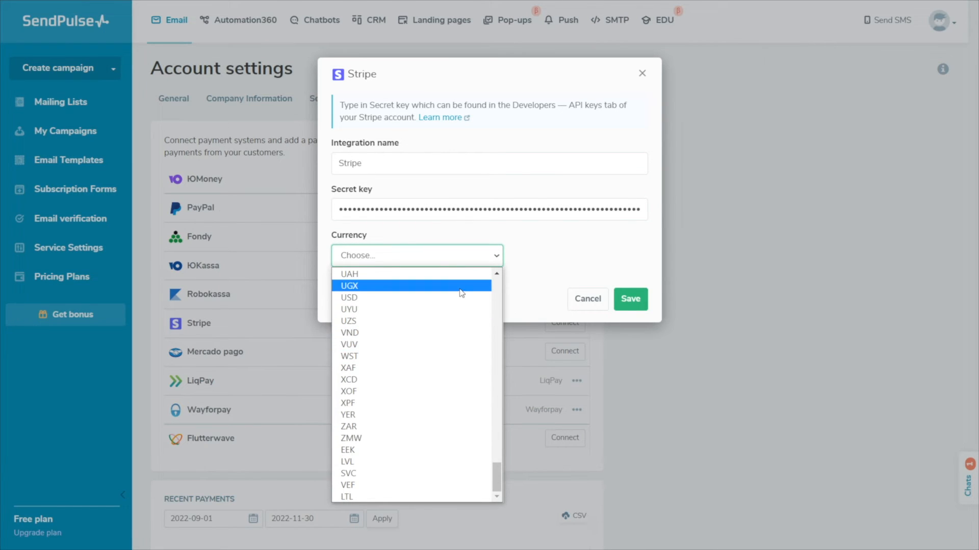
pyautogui.click(349, 298)
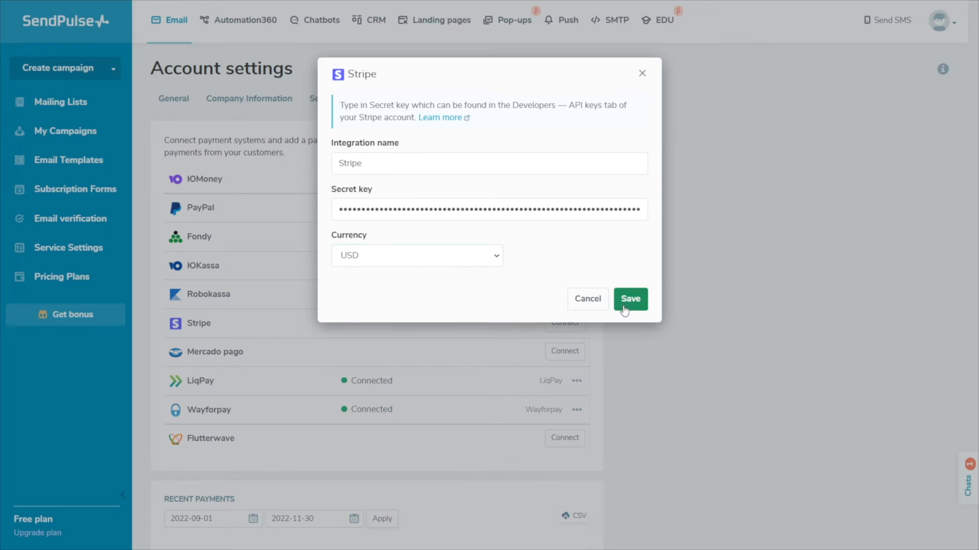
pyautogui.click(630, 299)
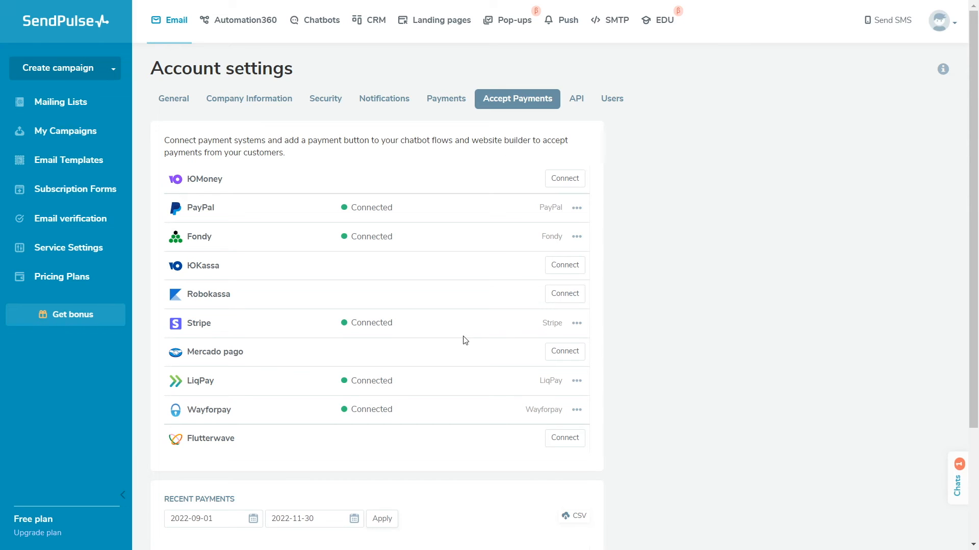
pyautogui.moveTo(419, 336)
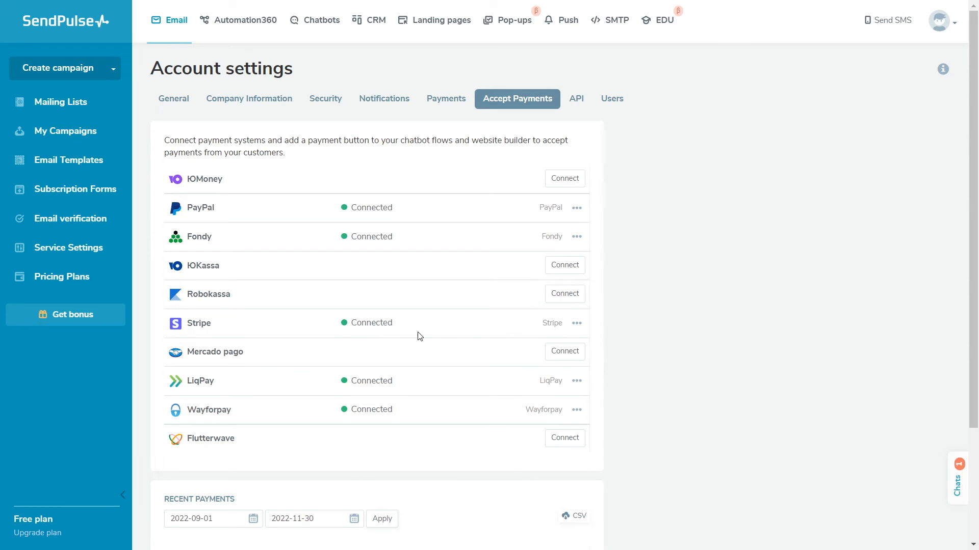
# Add one more Stripe merchant and name the integration 'chatbots'
pyautogui.click(576, 323)
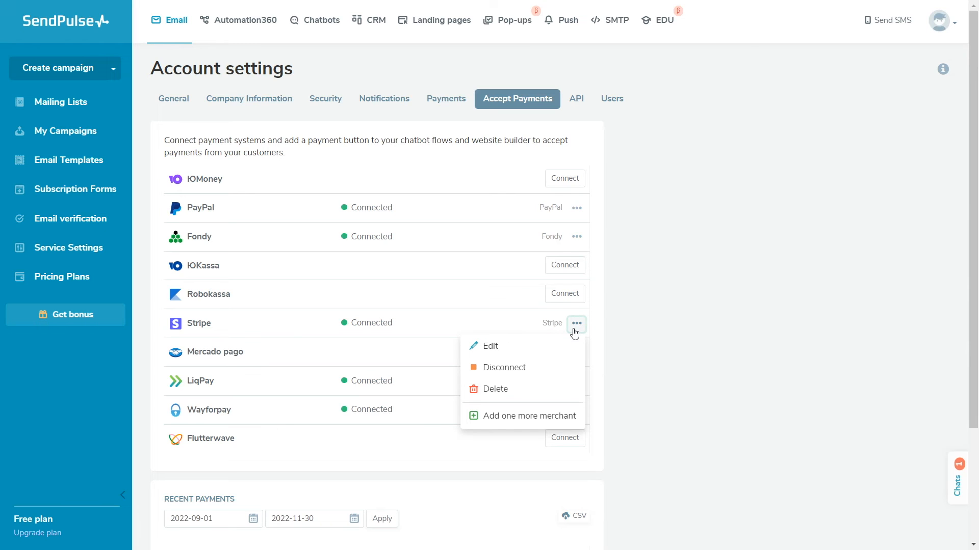
pyautogui.click(490, 346)
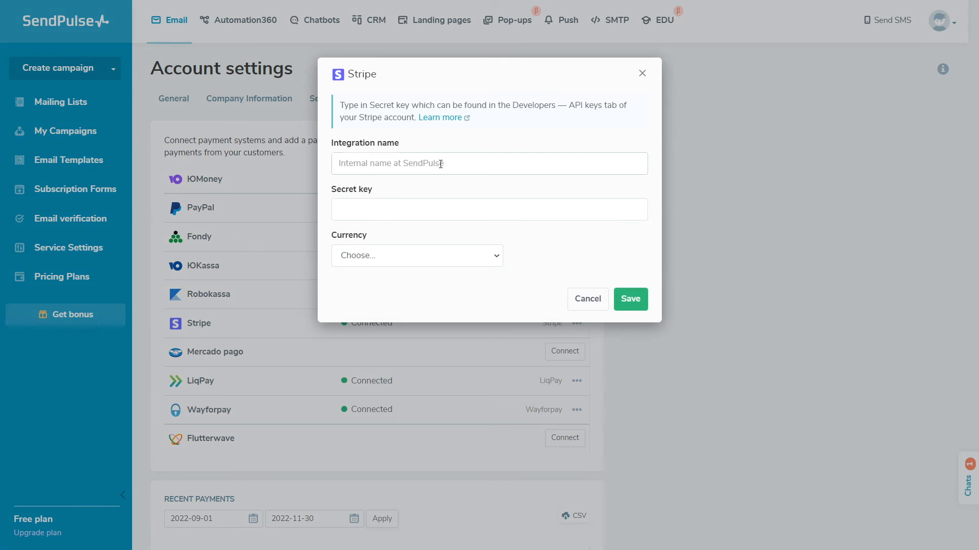
pyautogui.write('chatbots')
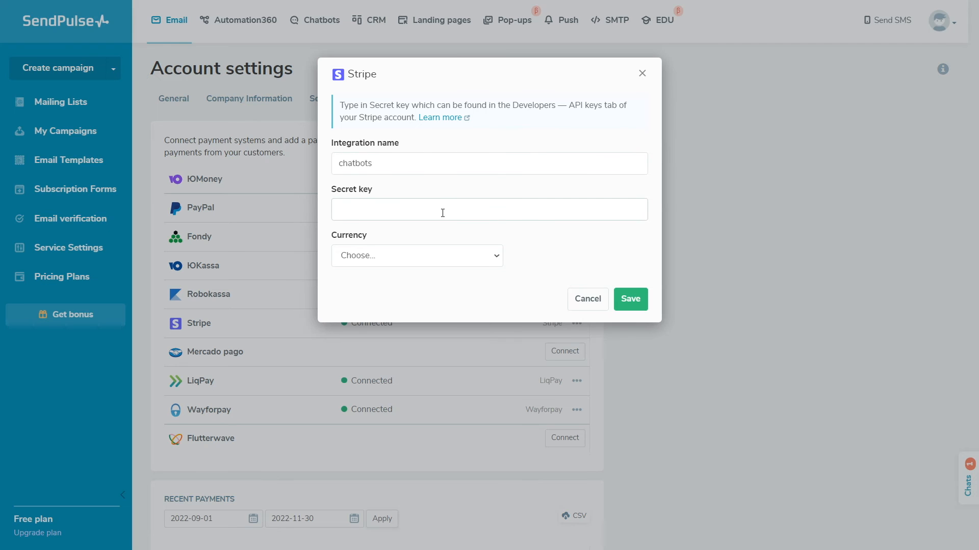
pyautogui.moveTo(623, 306)
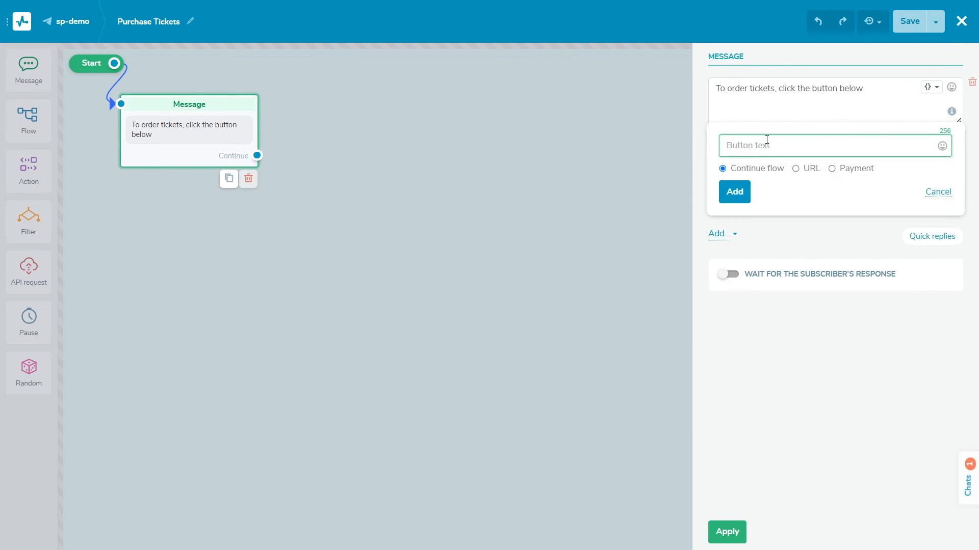
# Add an 'Order' payment button charging 50 via Stripe
pyautogui.write('Order')
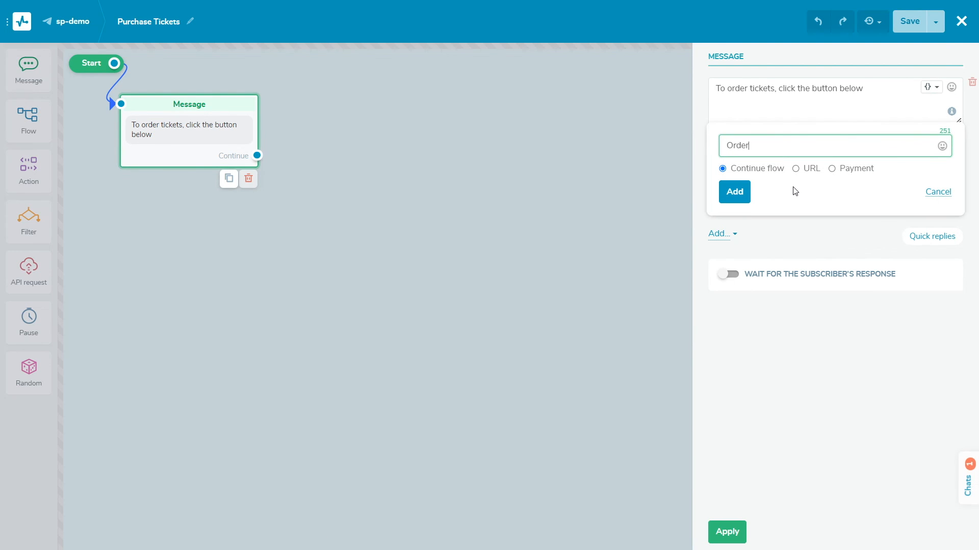
pyautogui.click(832, 168)
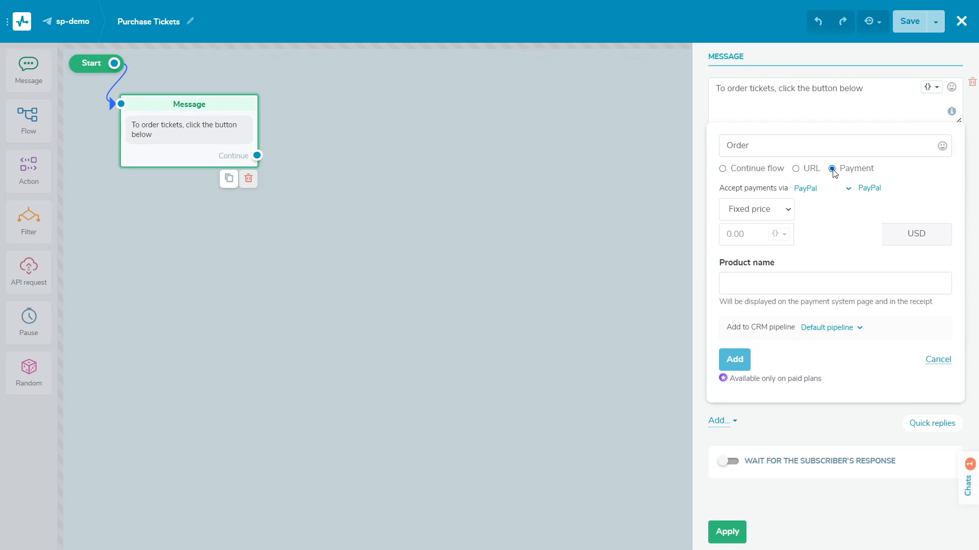
pyautogui.click(822, 188)
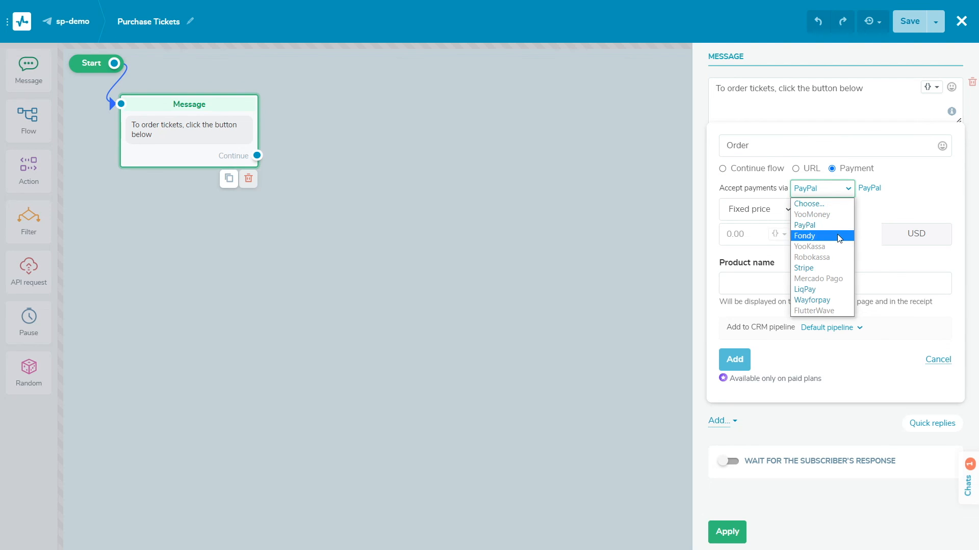
pyautogui.click(803, 268)
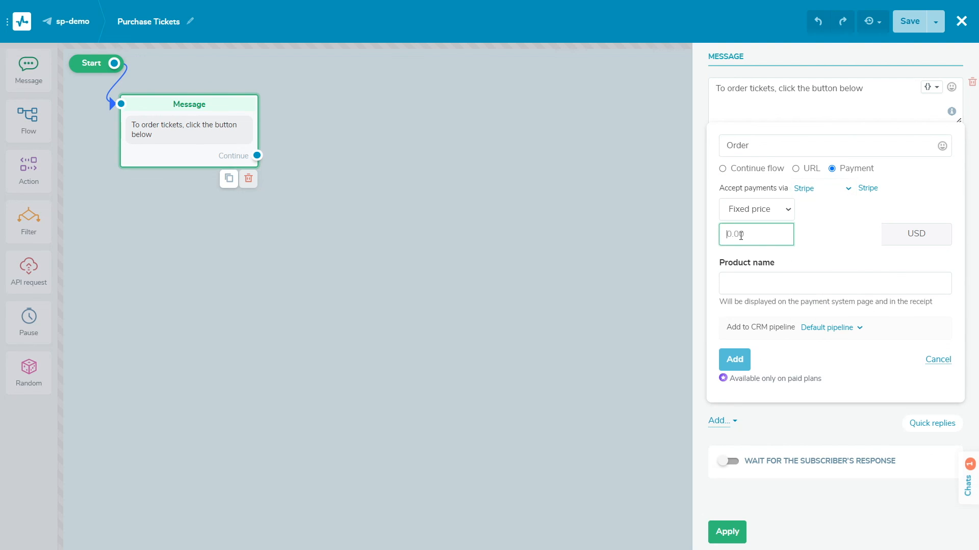
pyautogui.write('50')
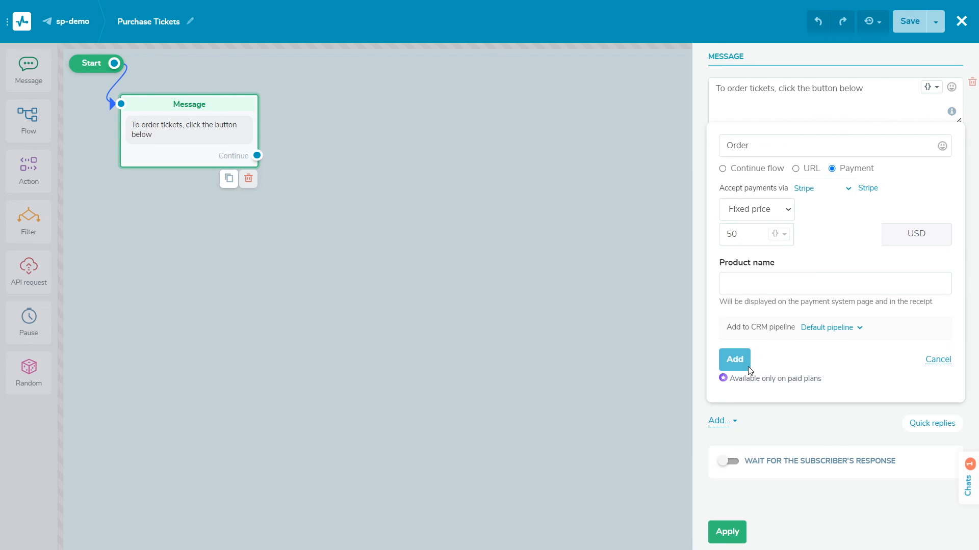